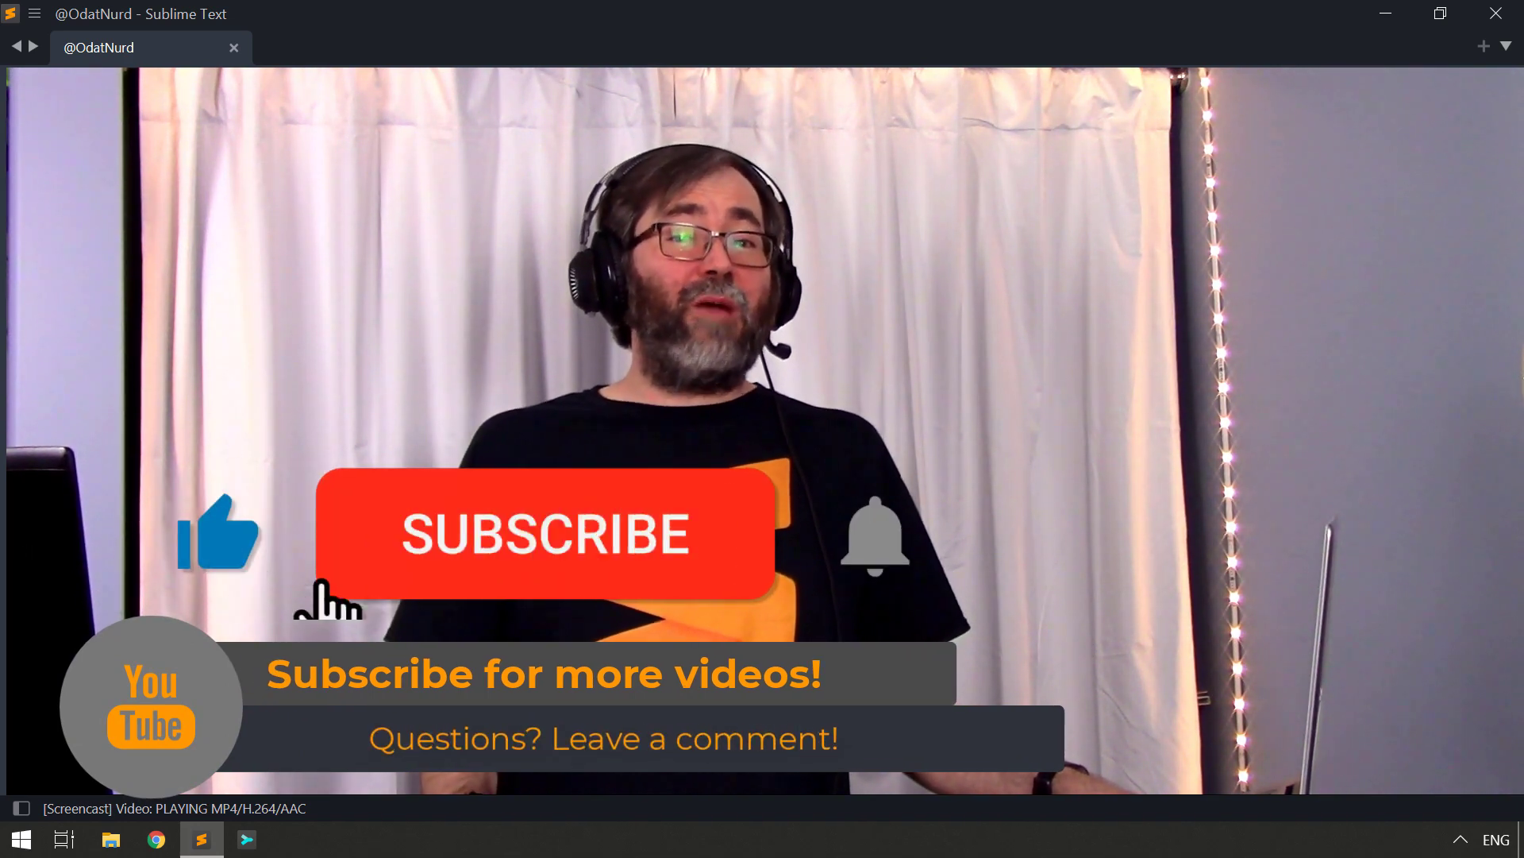
- Bring the editor into focus showing default preferences beside the user settings file
click(545, 534)
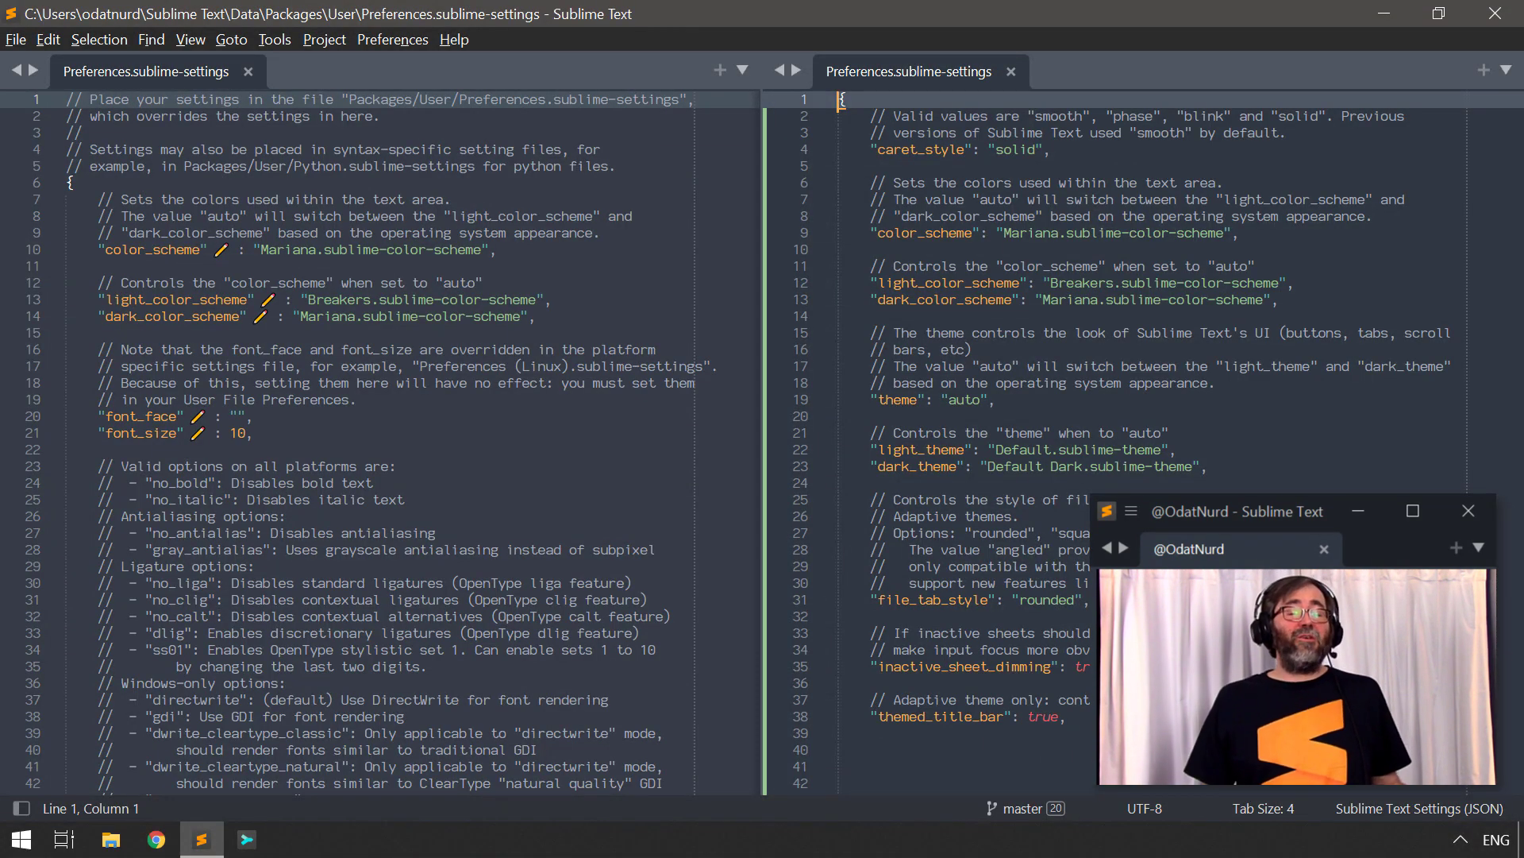
click(392, 39)
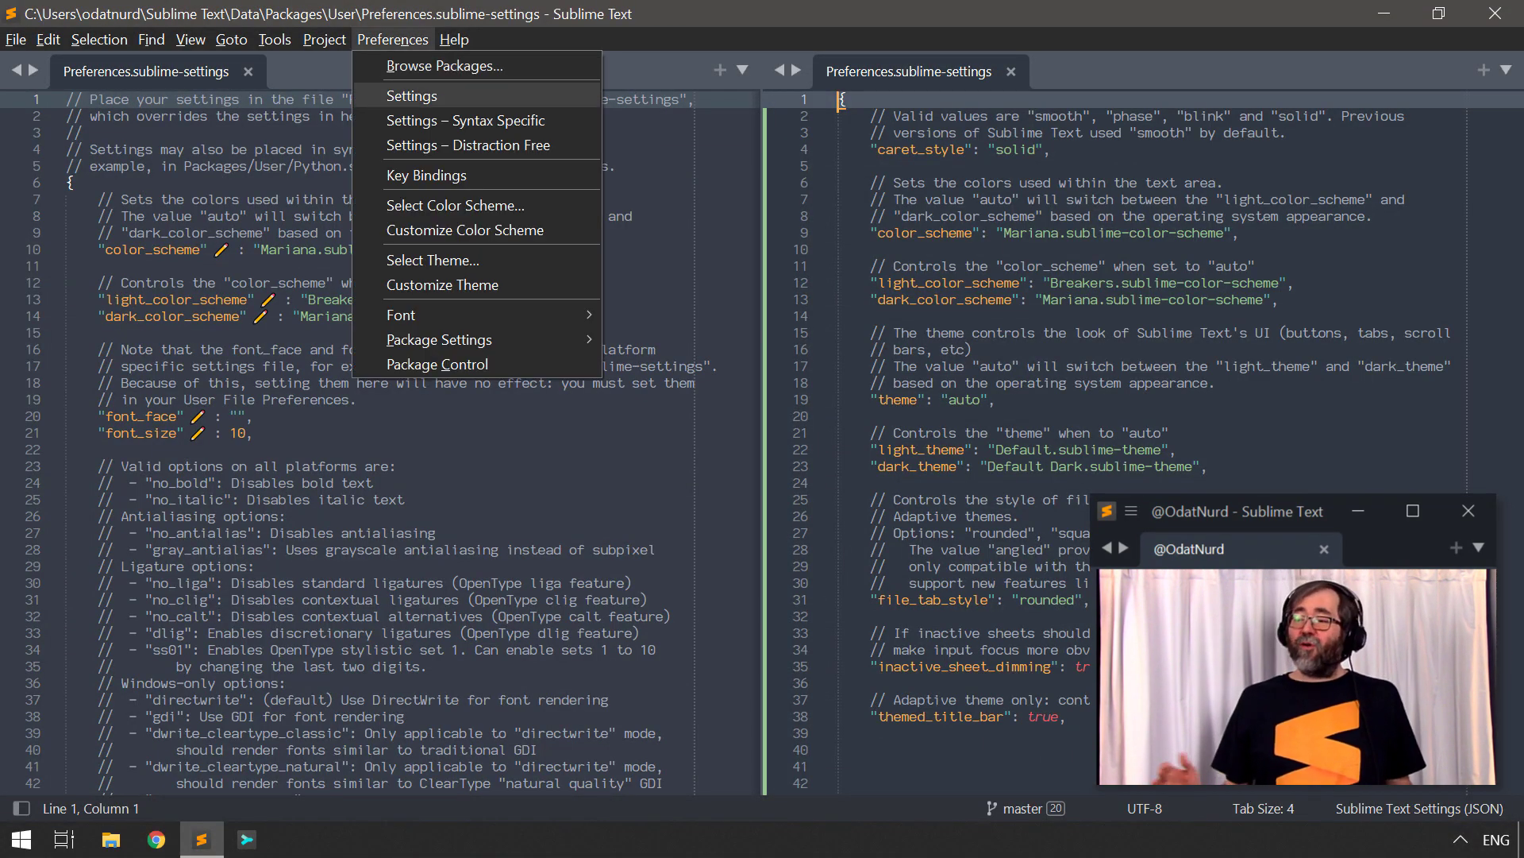
text(prefs)
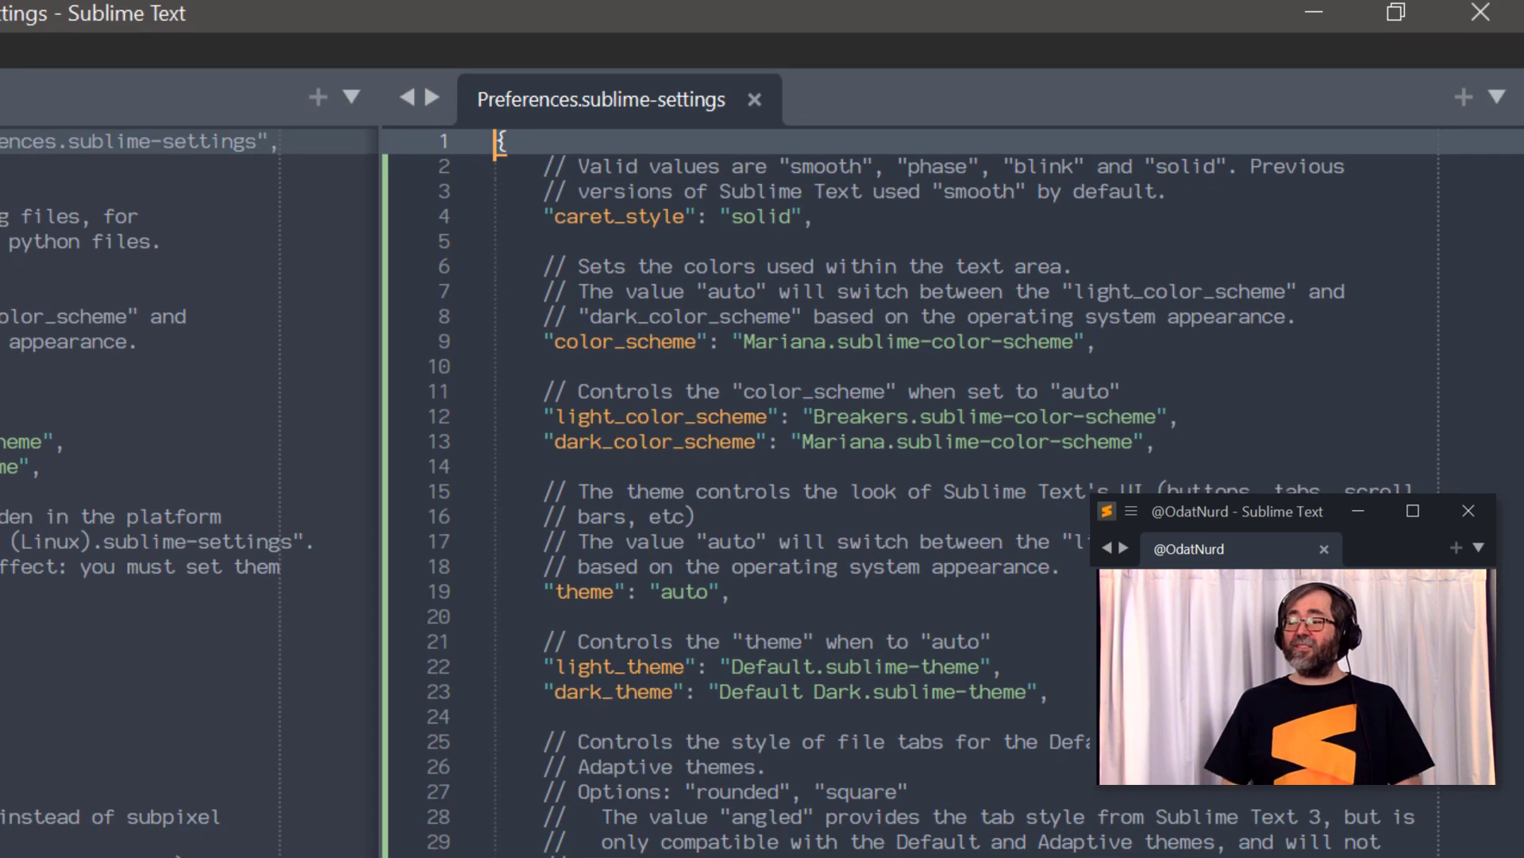
- Scroll down through the user settings toward the caret_style entry
scroll(down, 3)
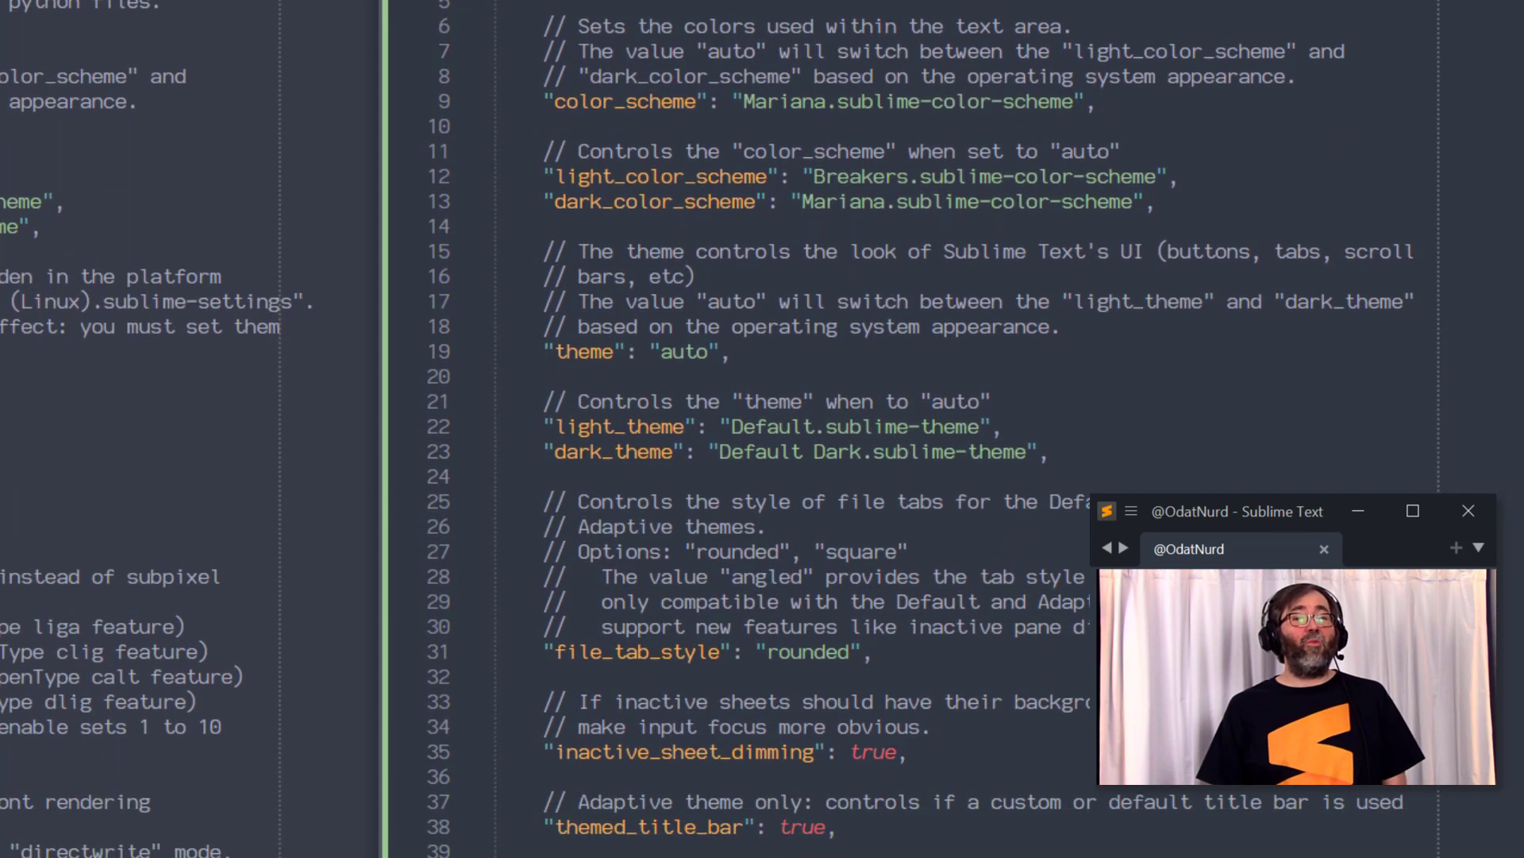
scroll(down, 3)
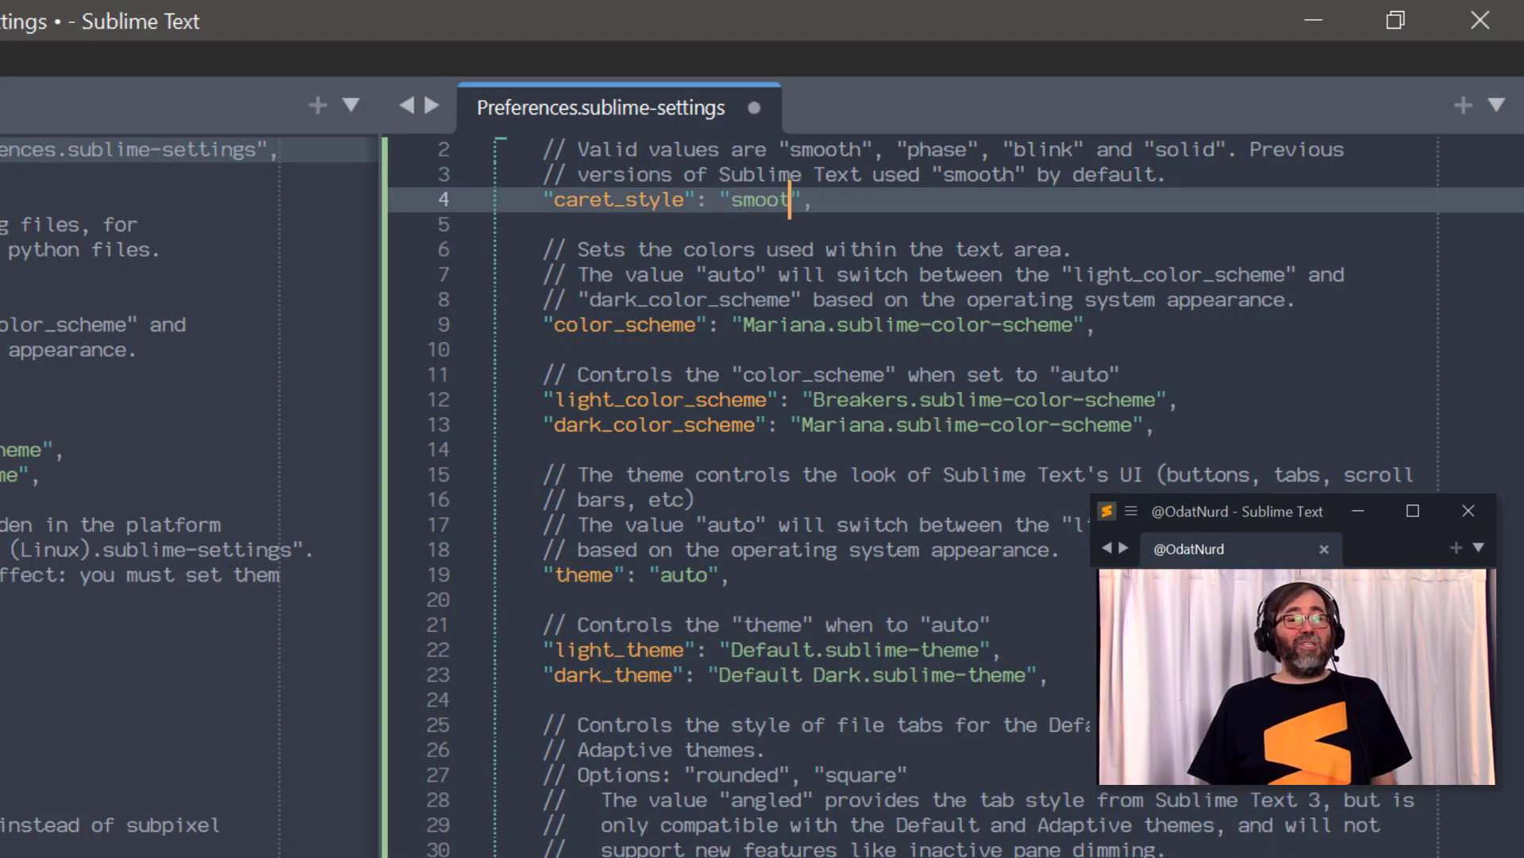
- Complete caret_style as "smooth", then retype the value as "solid"
text(h)
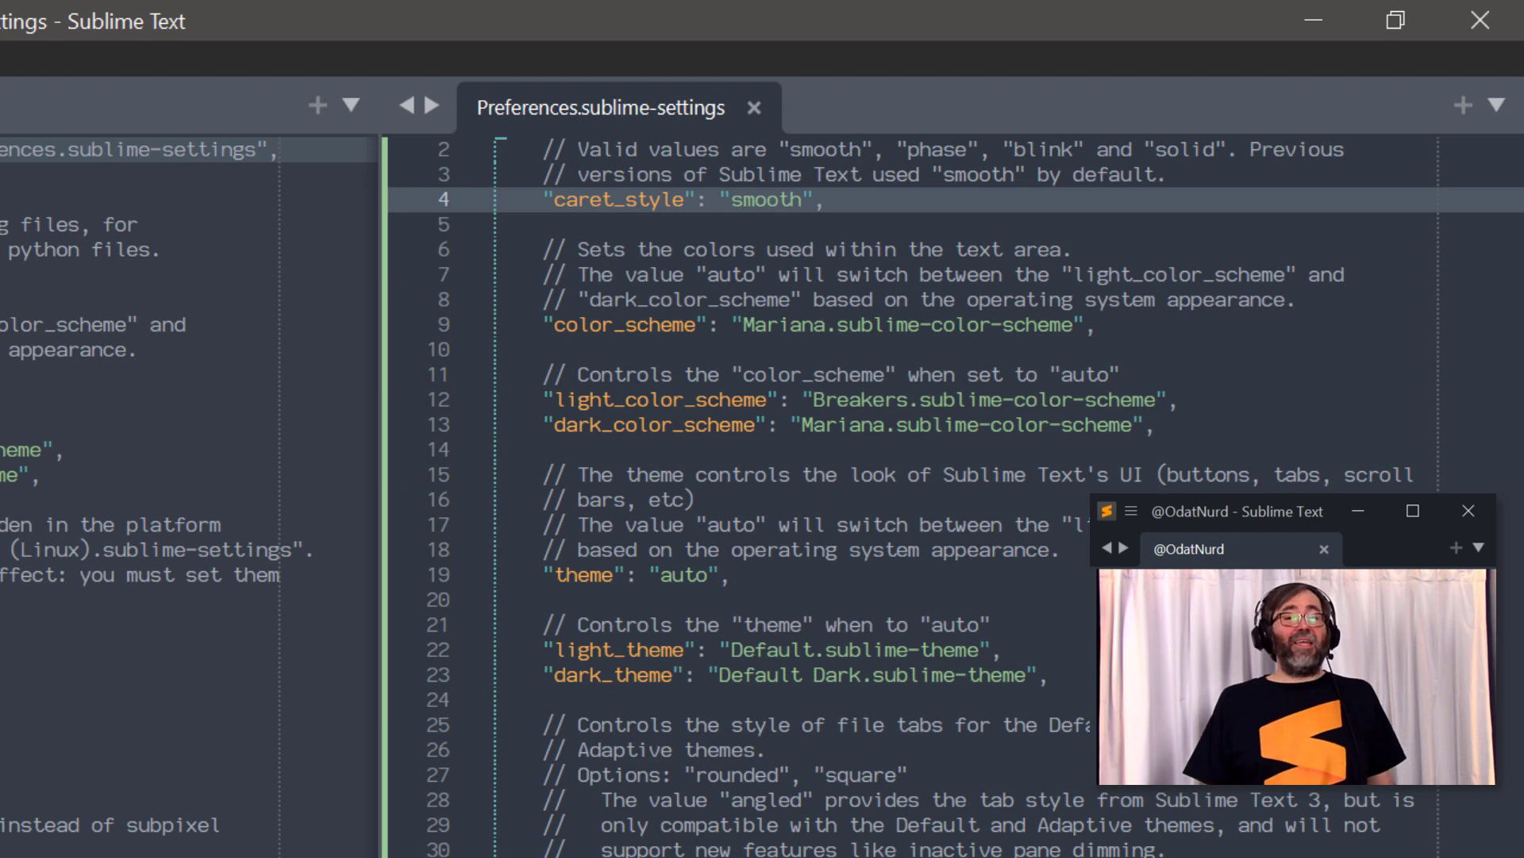
text(solid)
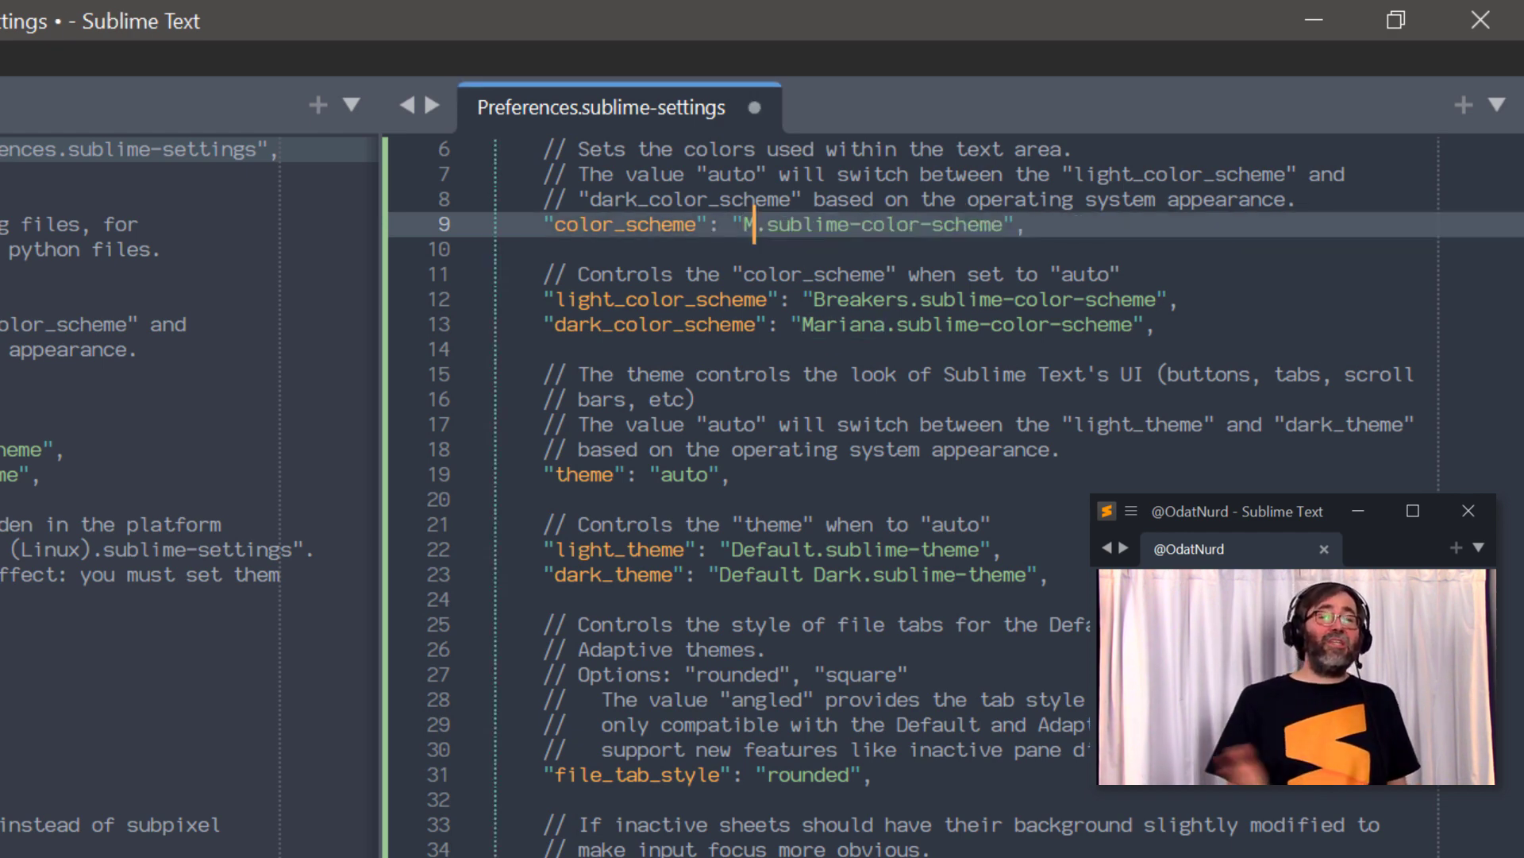
- Finish the color_scheme value so it reads "Monokai"
text(onokai)
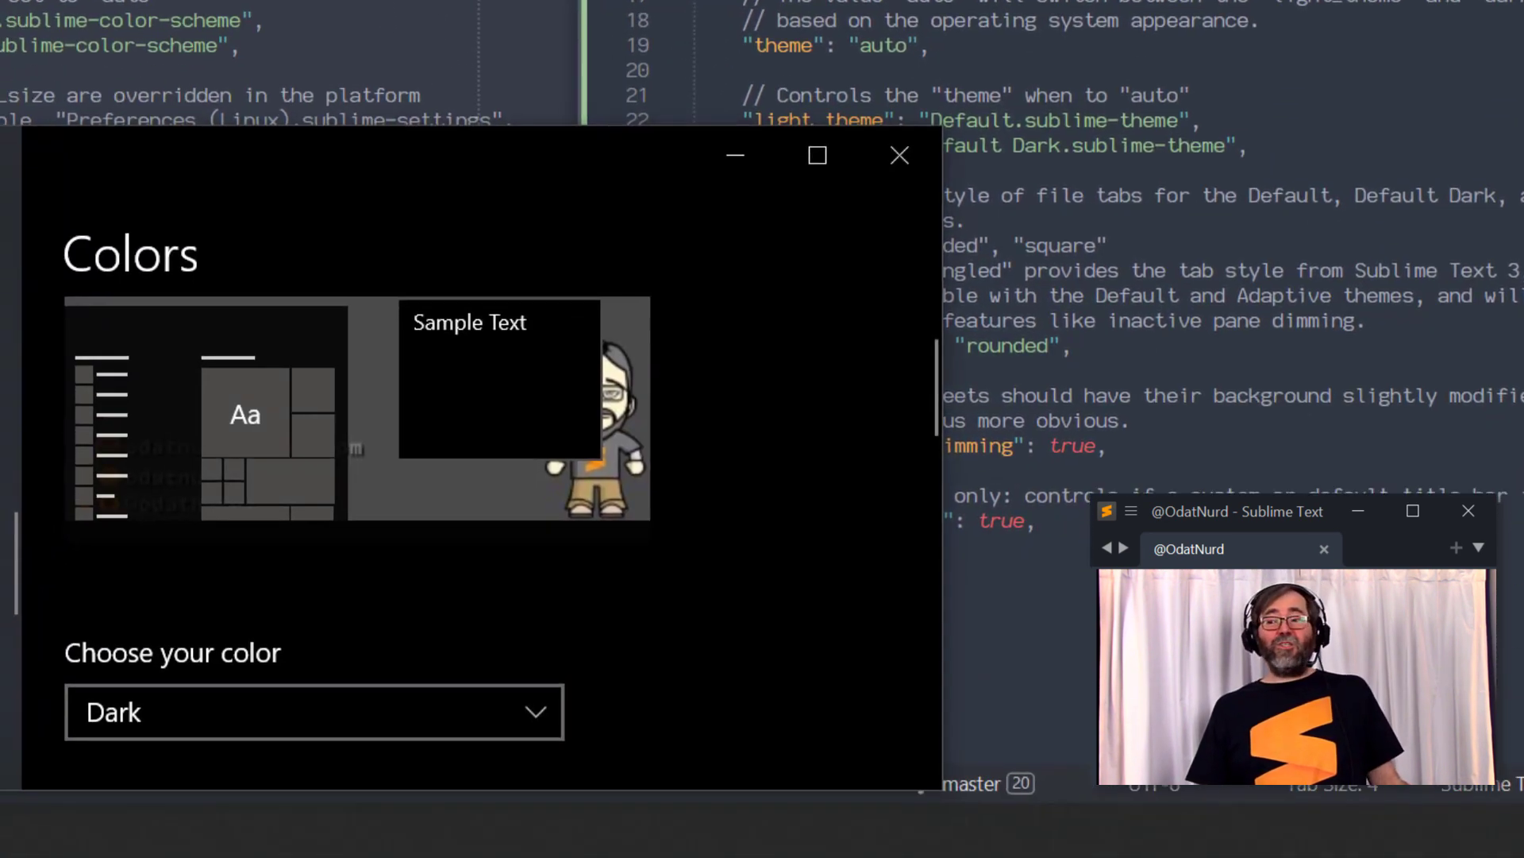
click(314, 712)
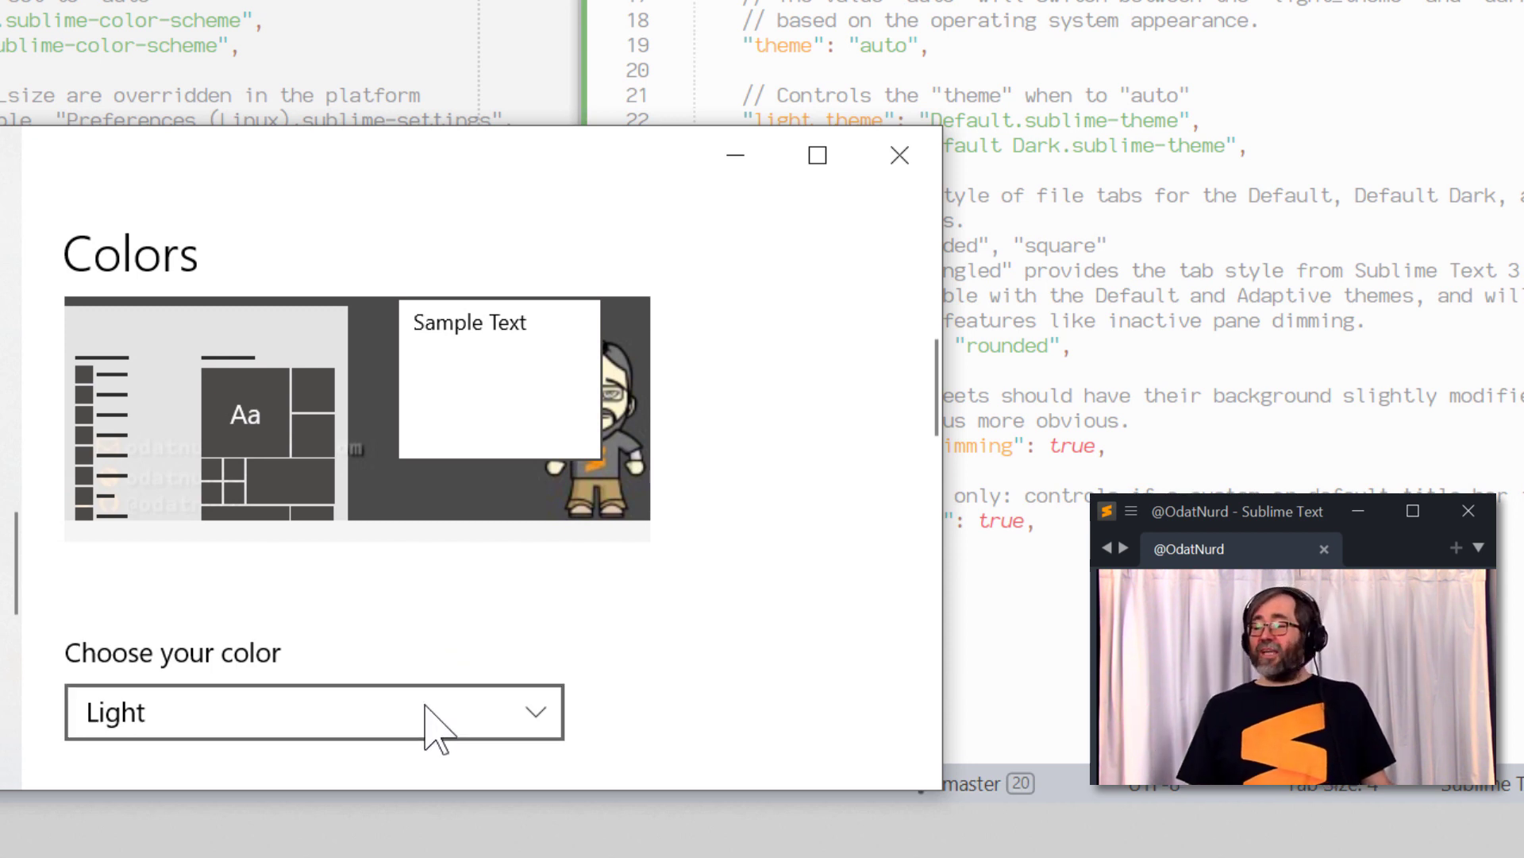
click(311, 711)
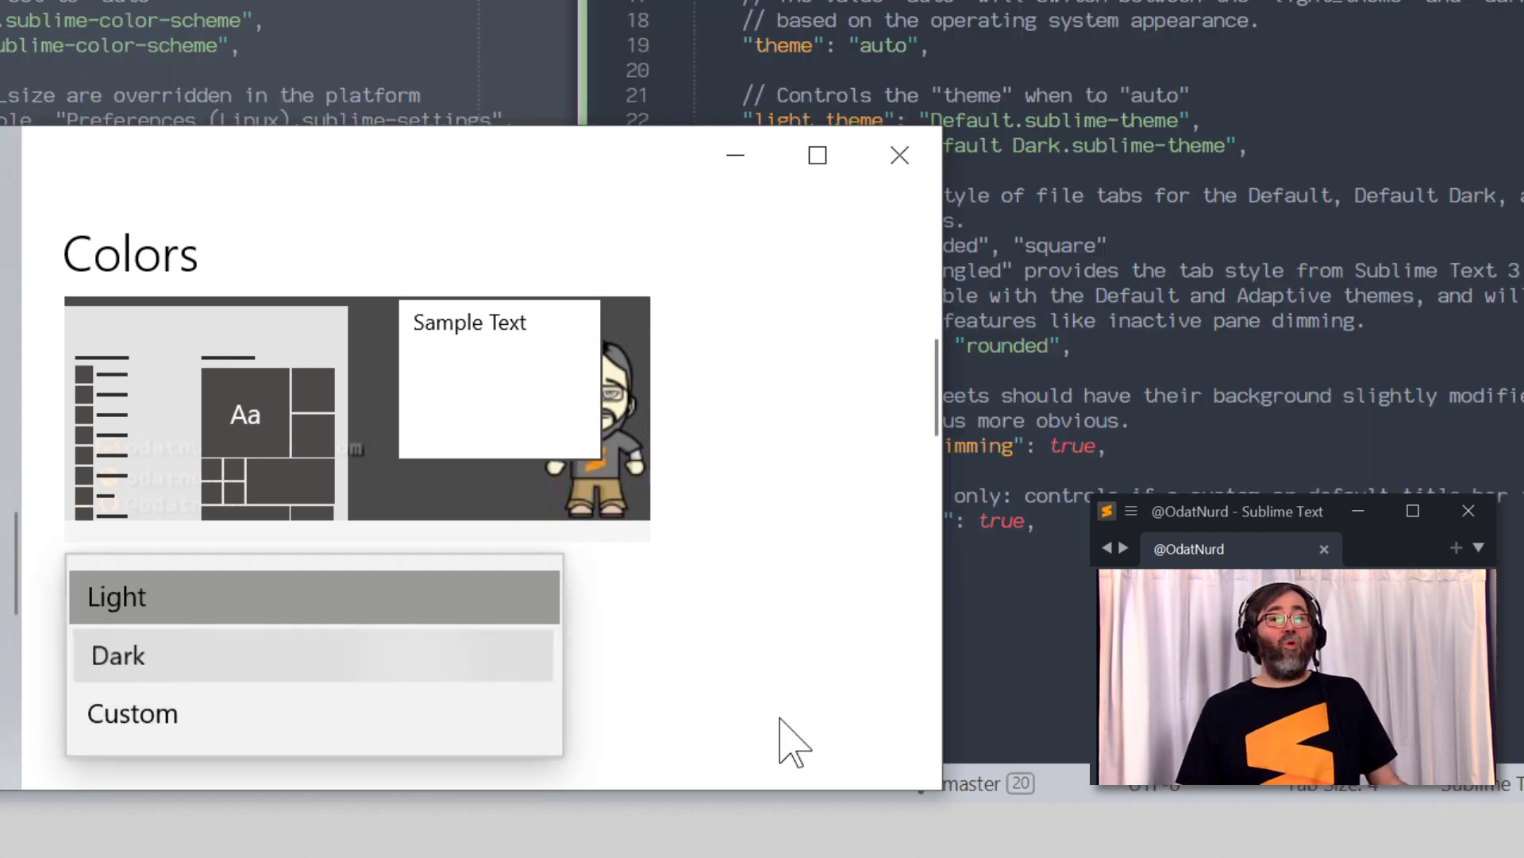
click(117, 654)
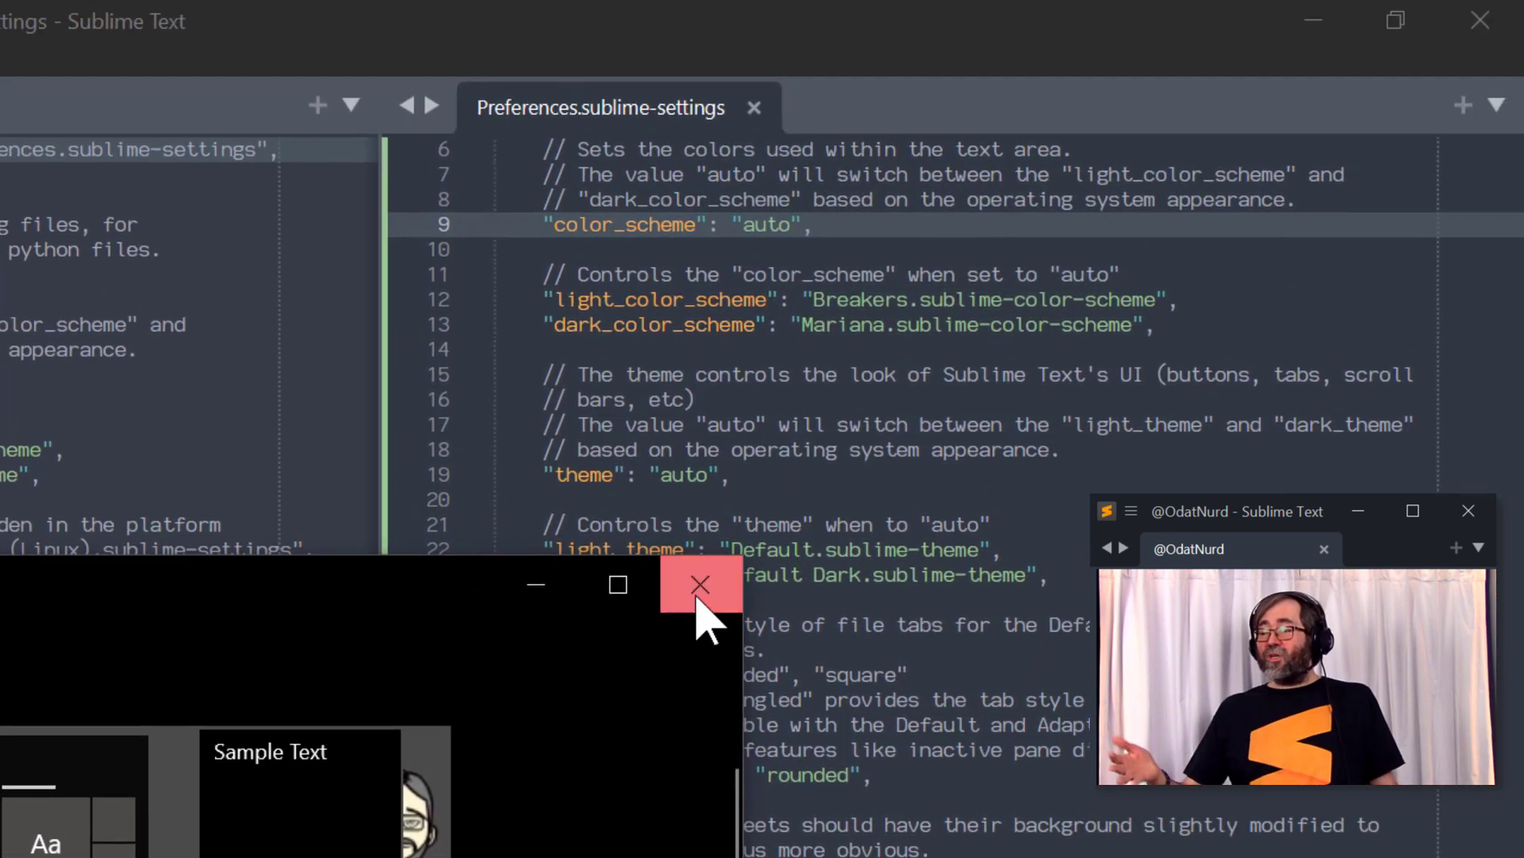
click(701, 584)
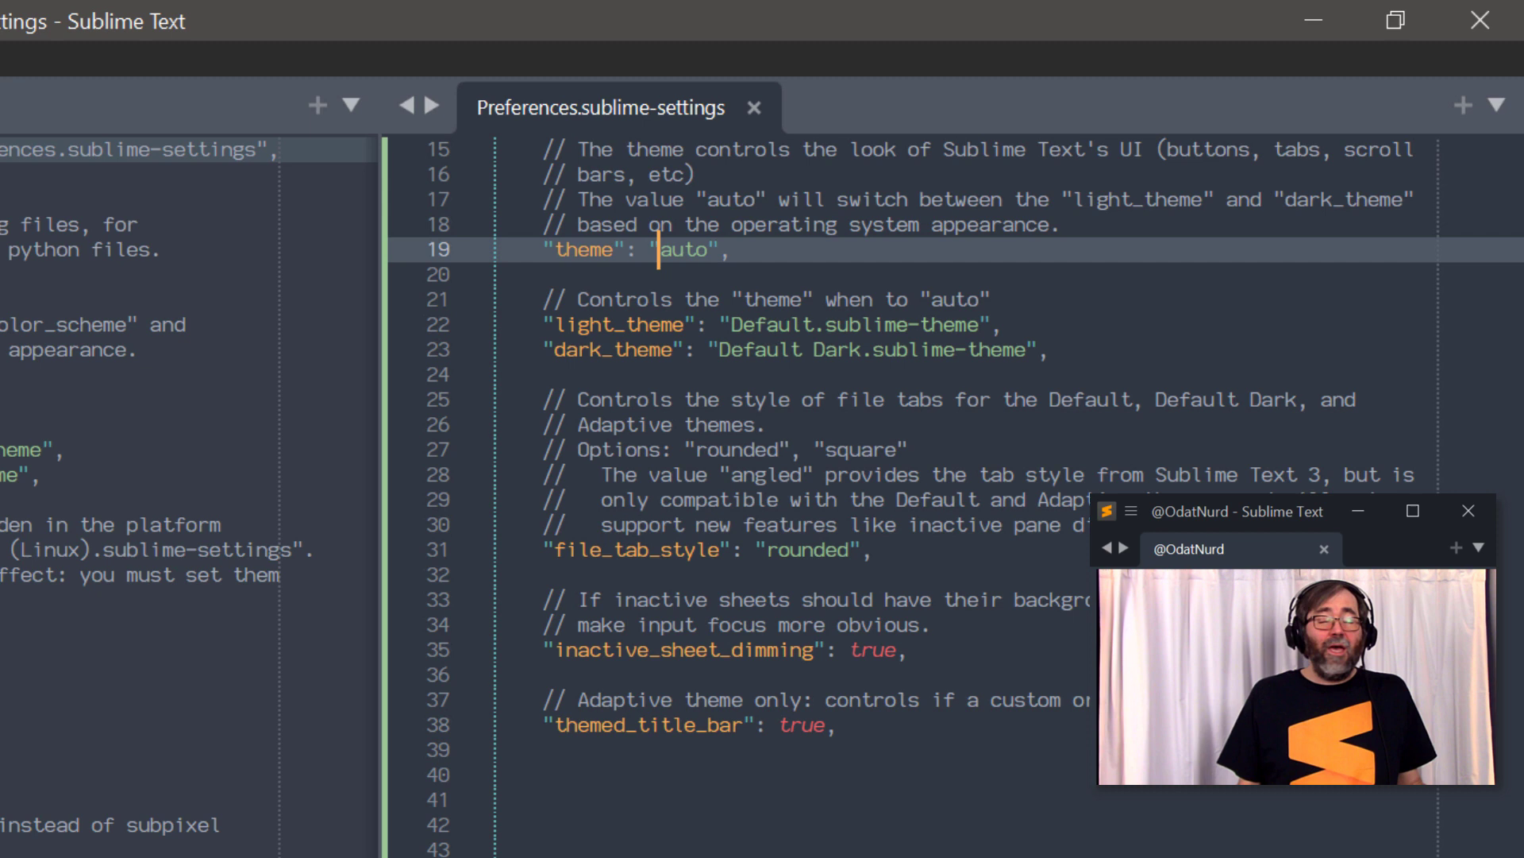
- Replace the theme value Default Dark with Adaptive, giving Adaptive.sublime-theme
text(Default.sublime-theme)
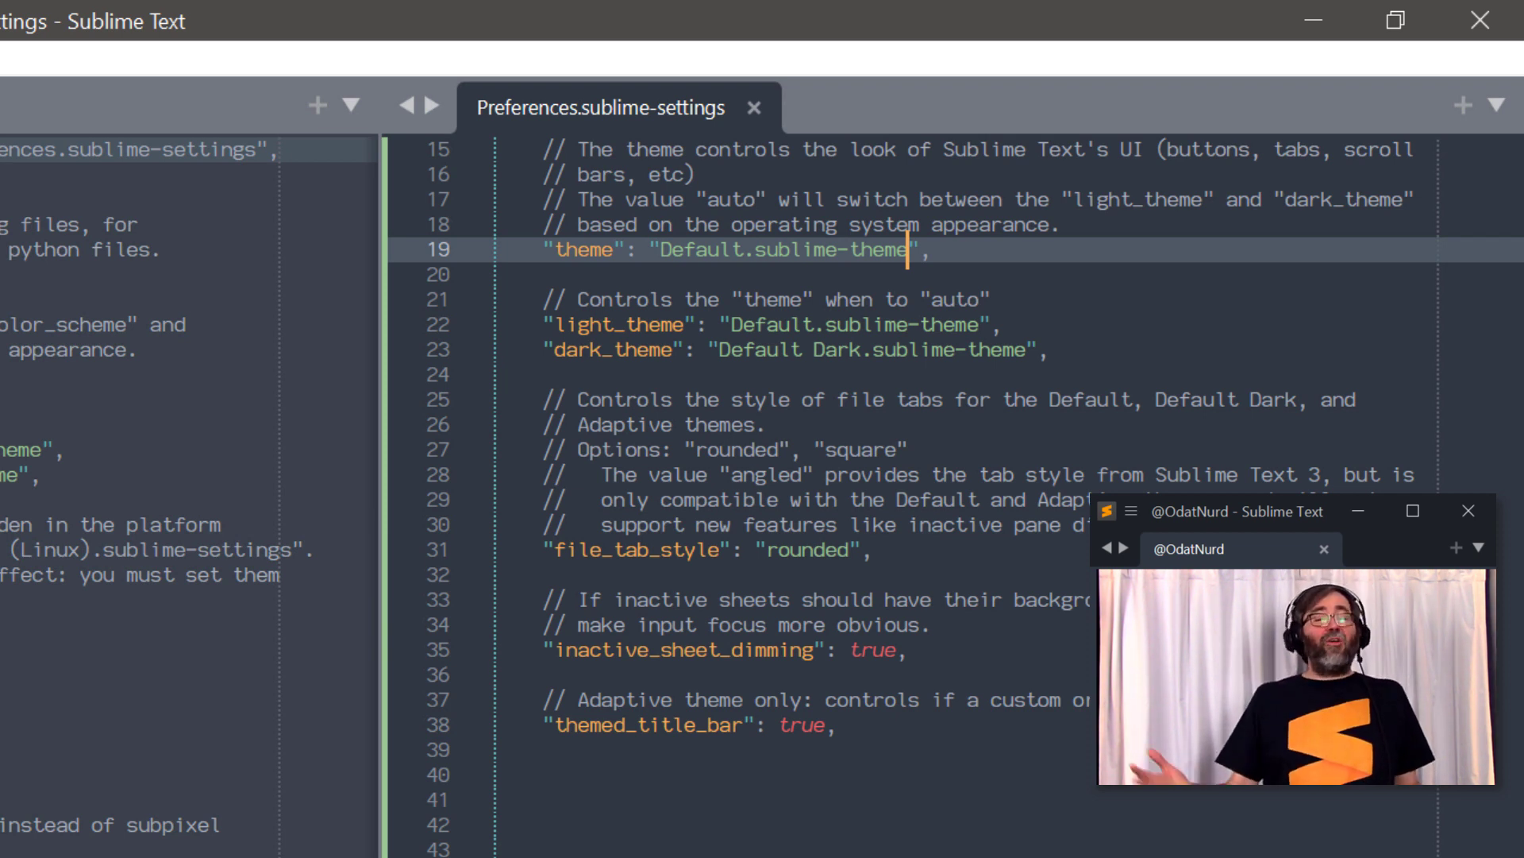
click(751, 251)
text( Dark)
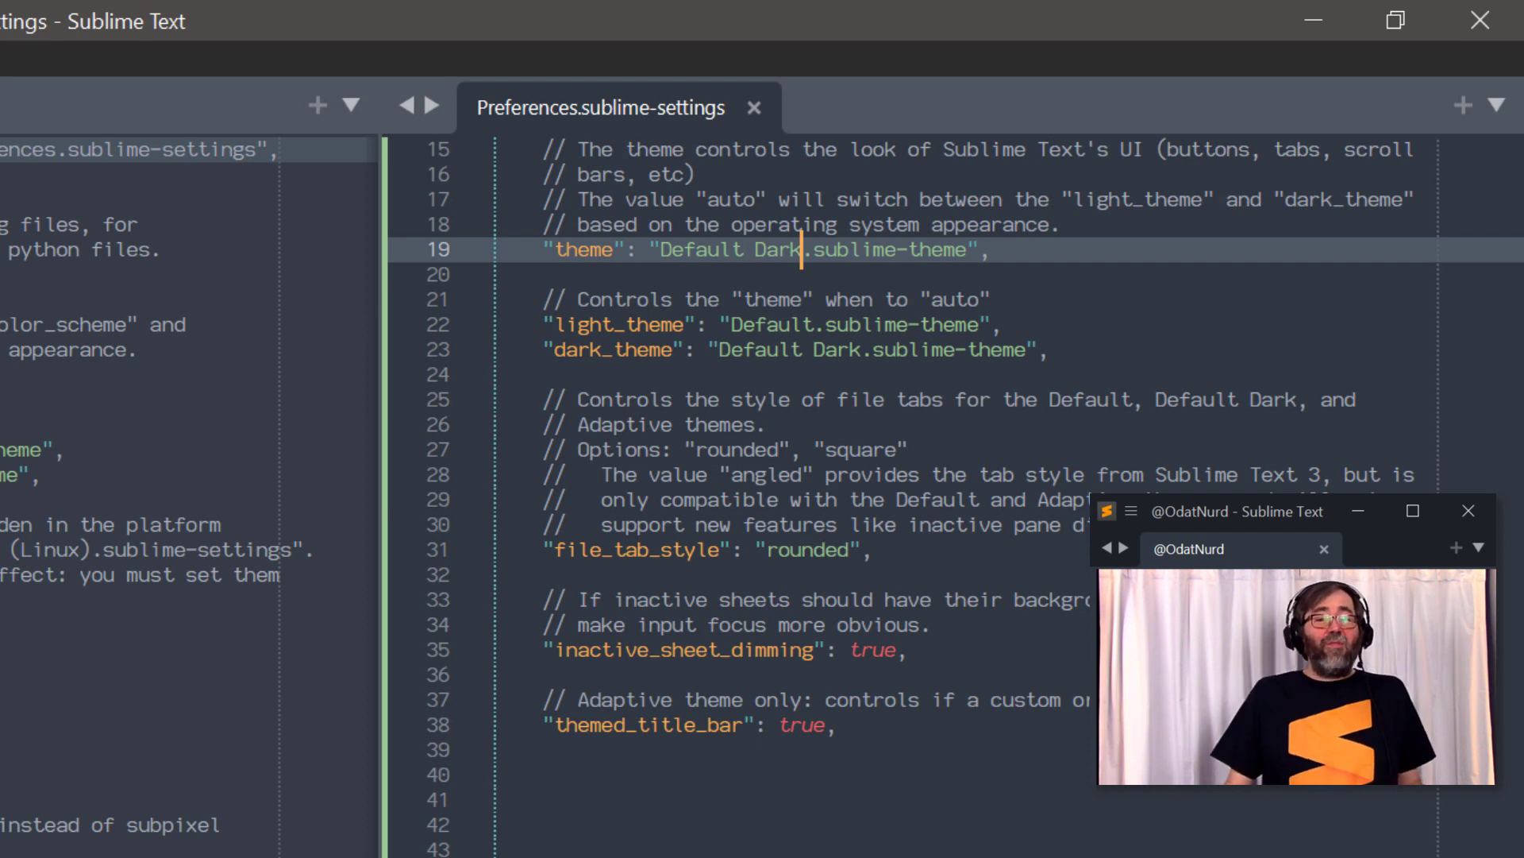
double_click(728, 249)
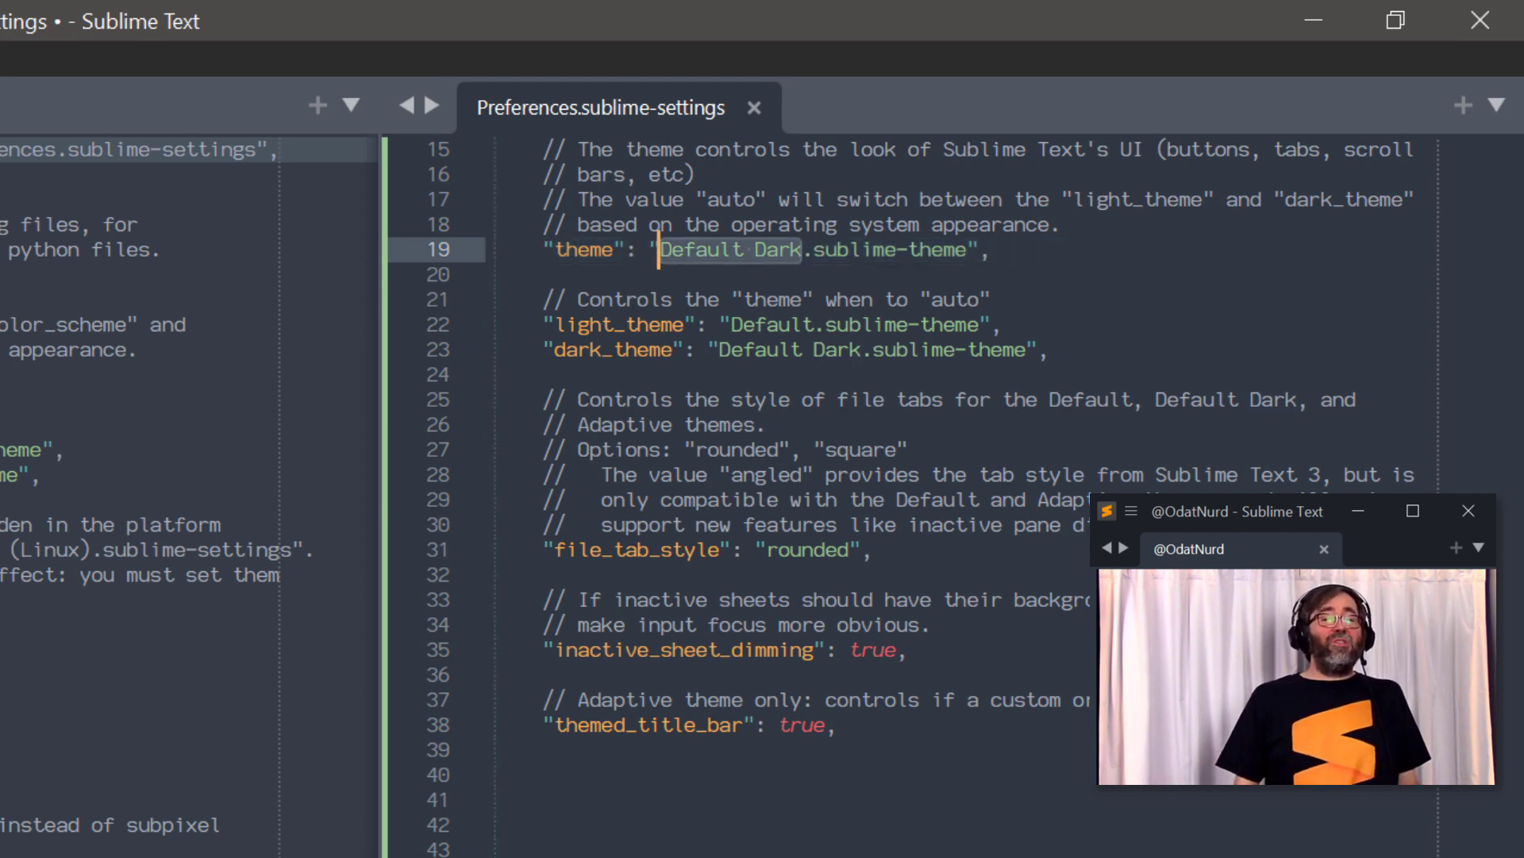
text(Adaptive)
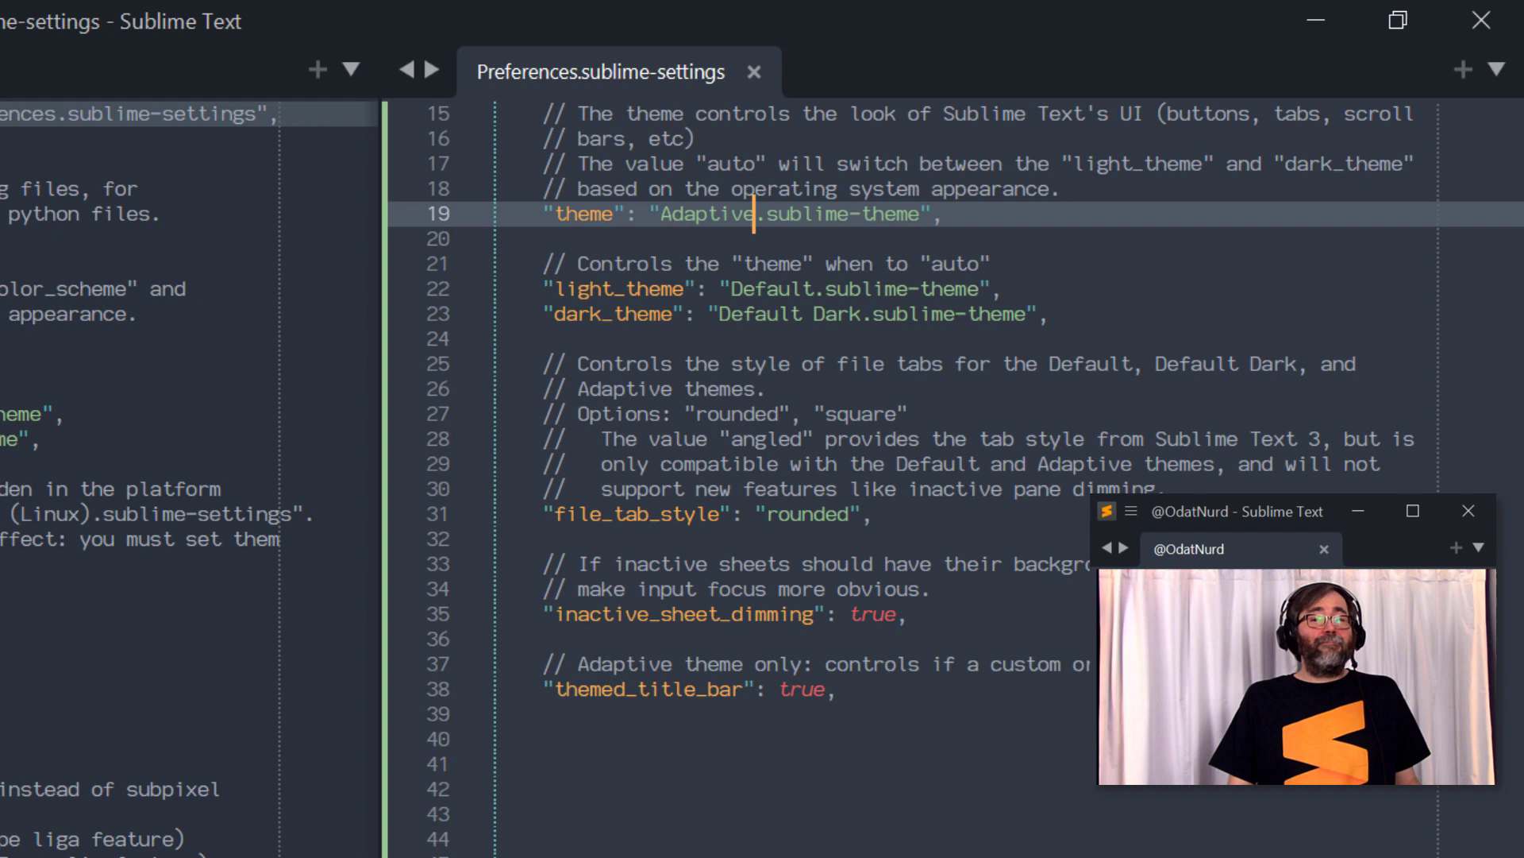
scroll(down, 3)
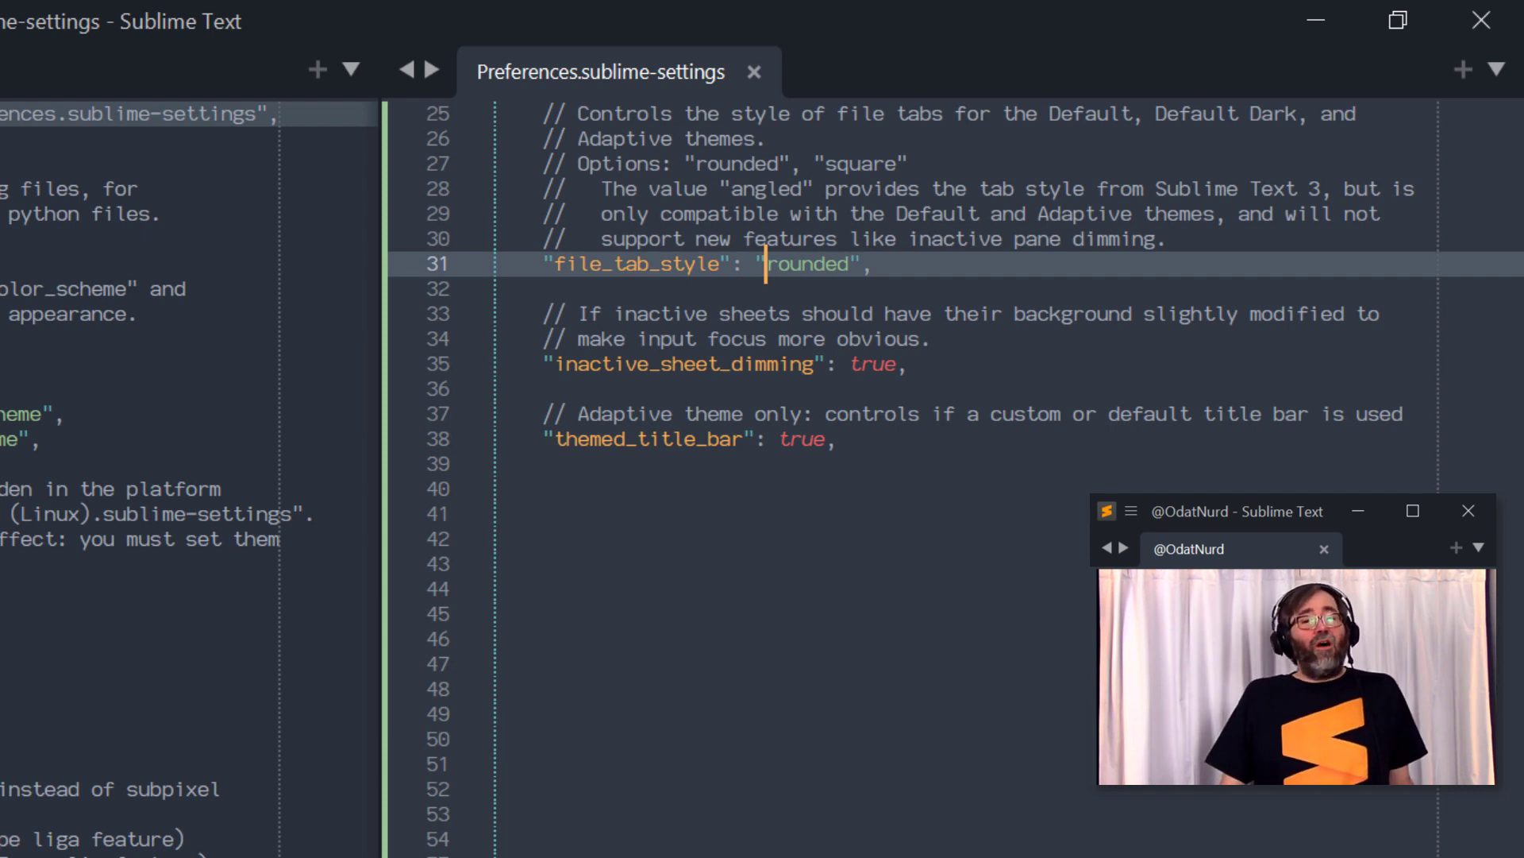
double_click(813, 263)
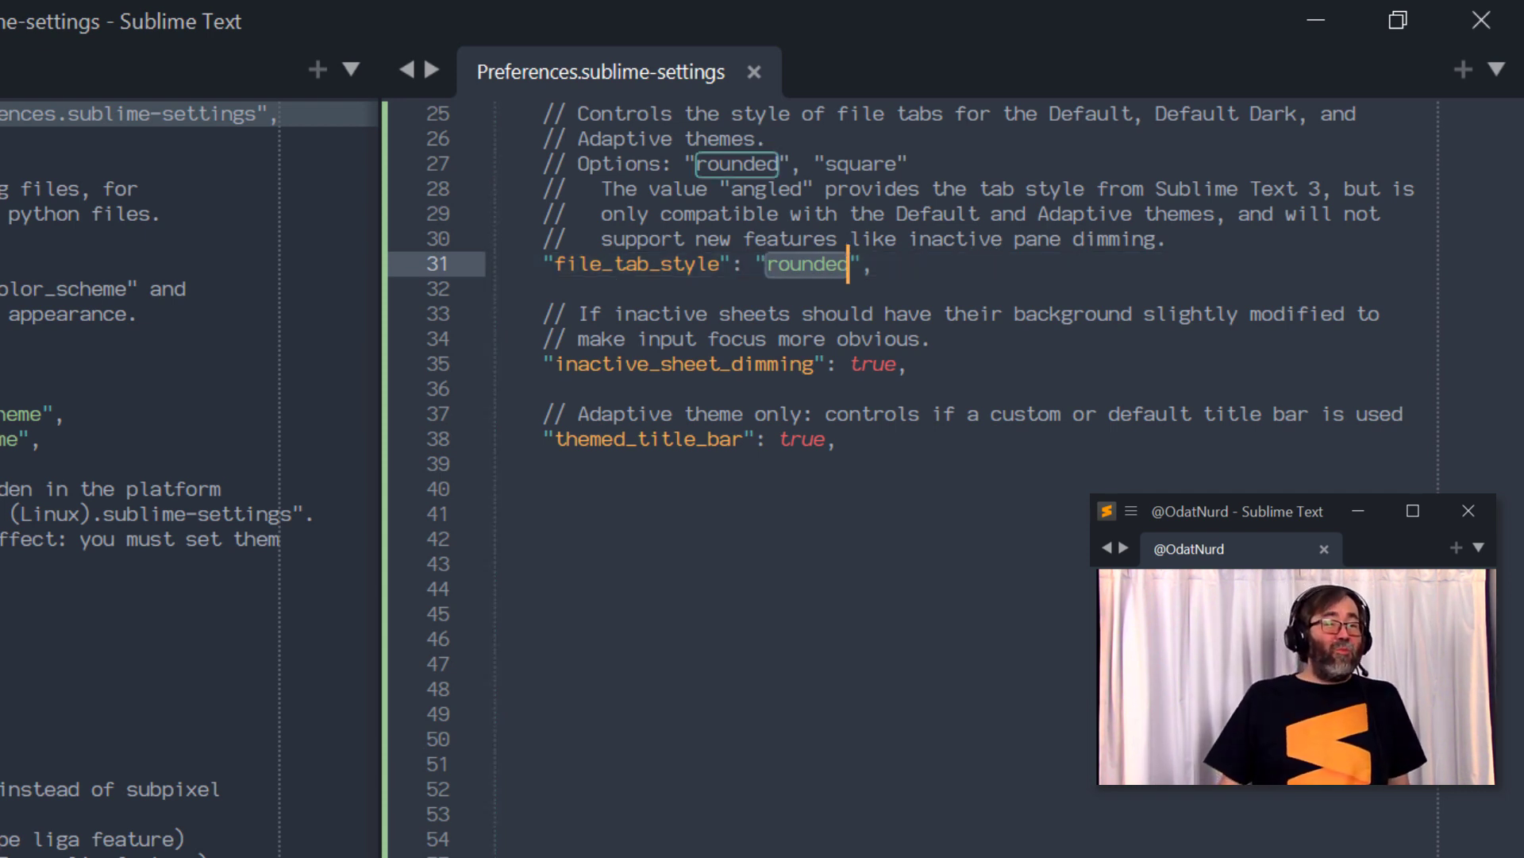
text(square)
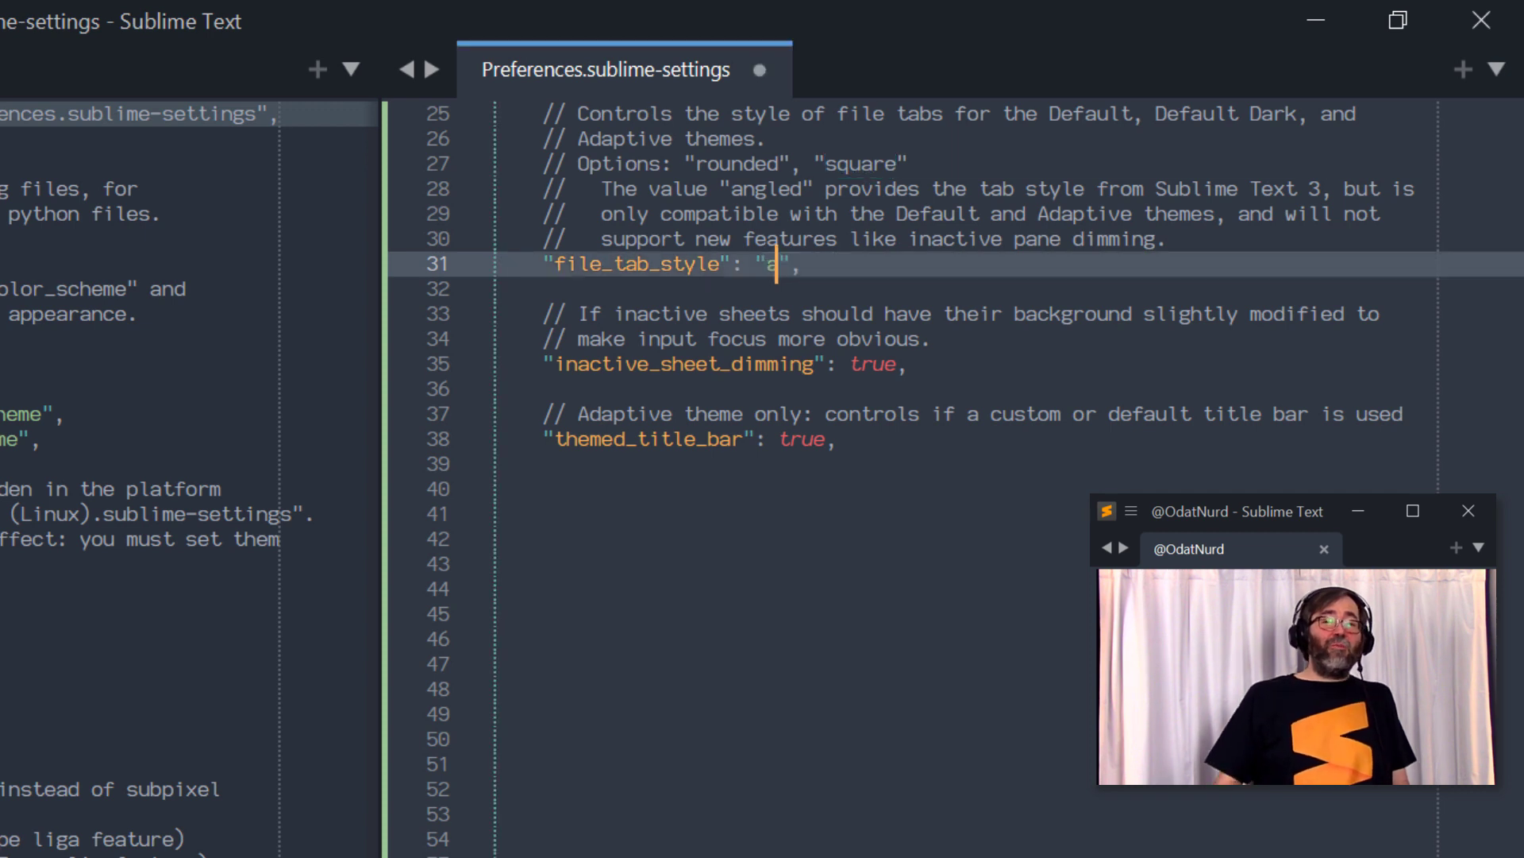
text(ngled)
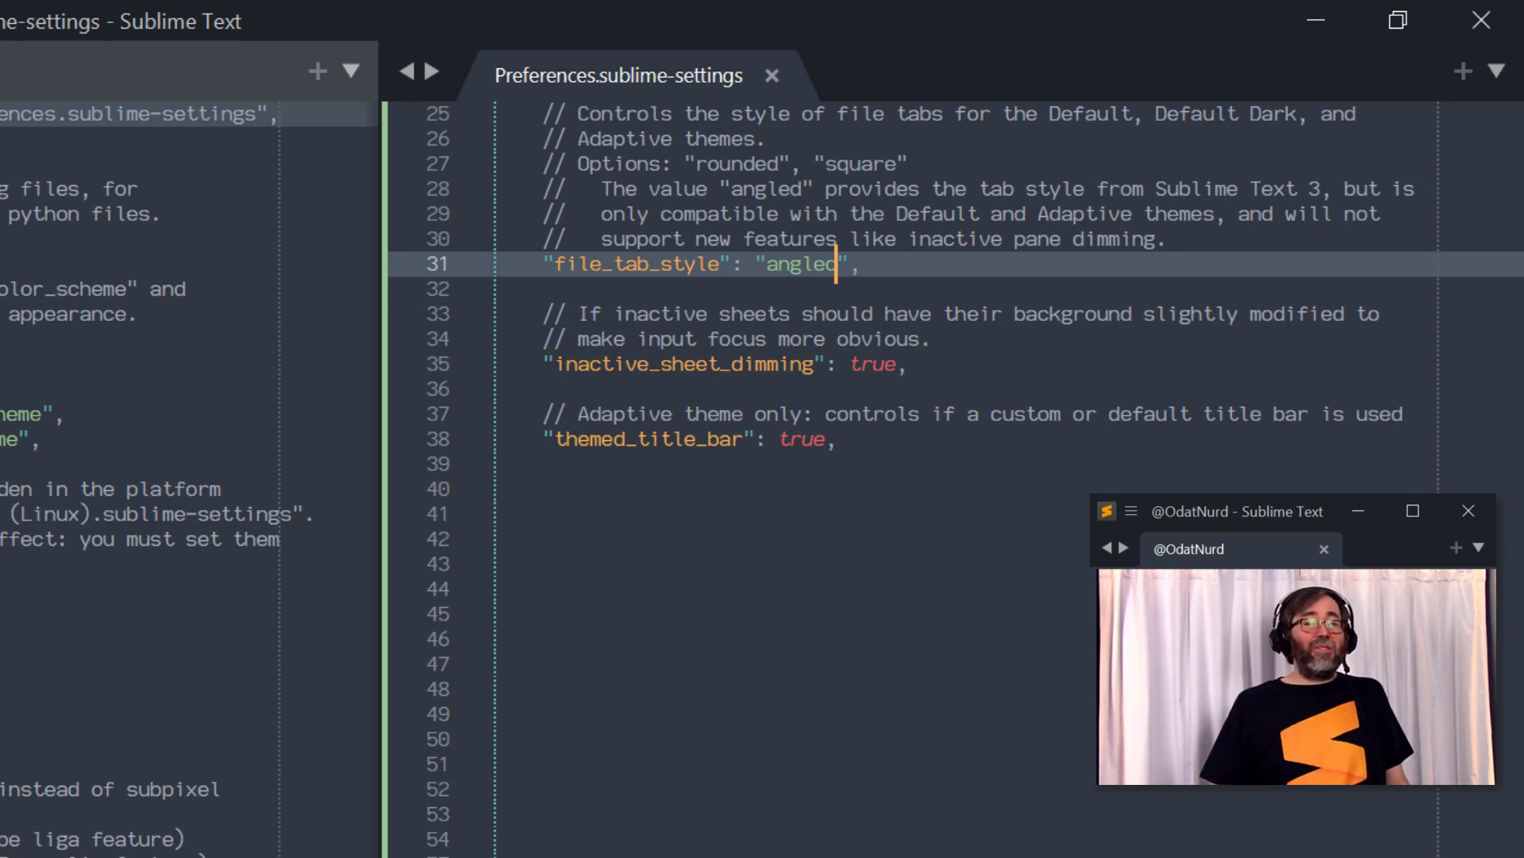
double_click(801, 263)
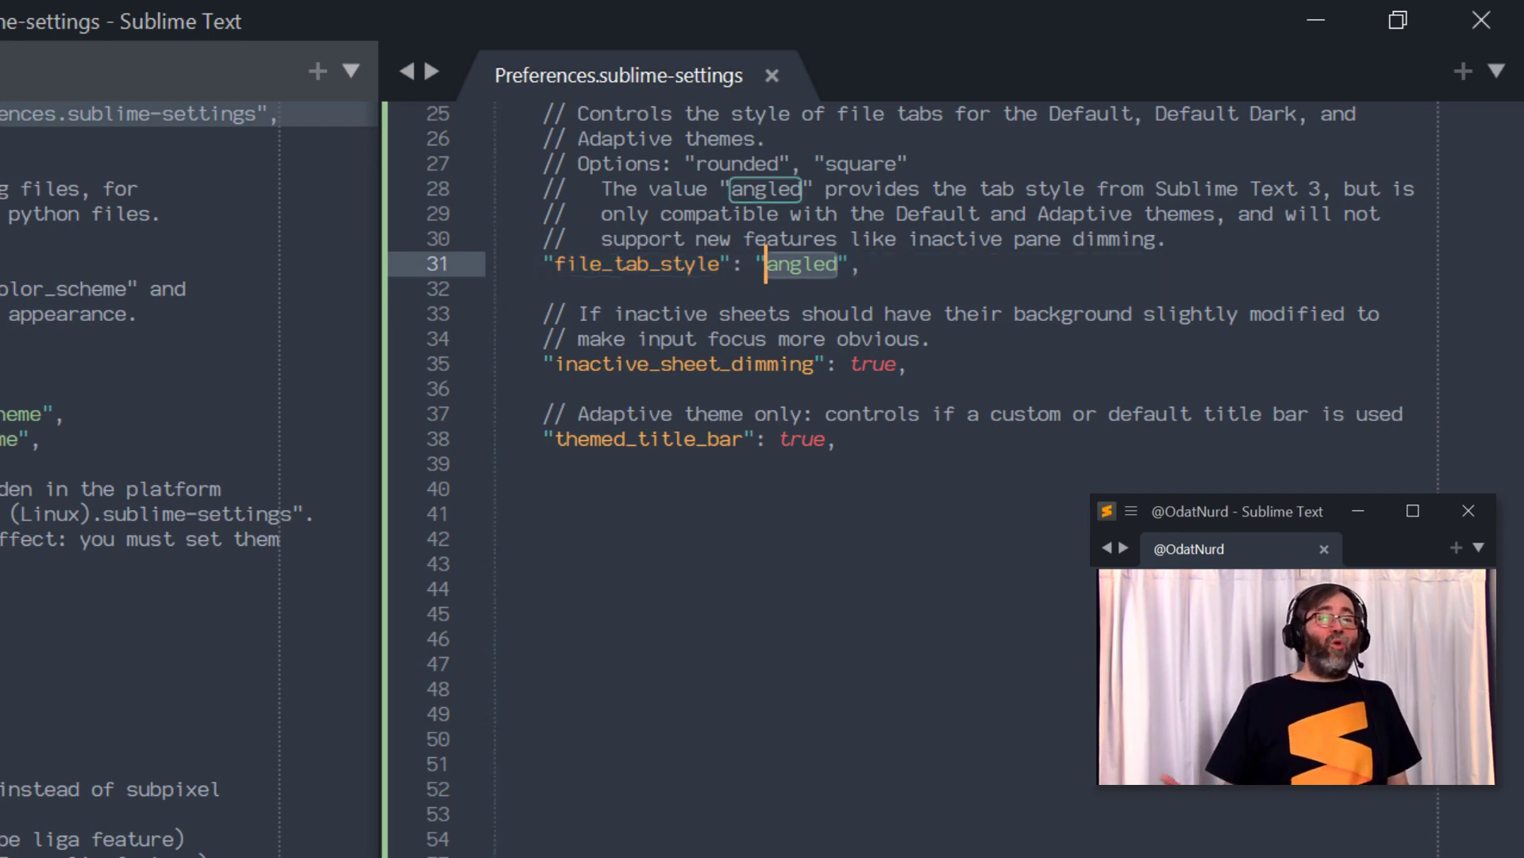
text(roun)
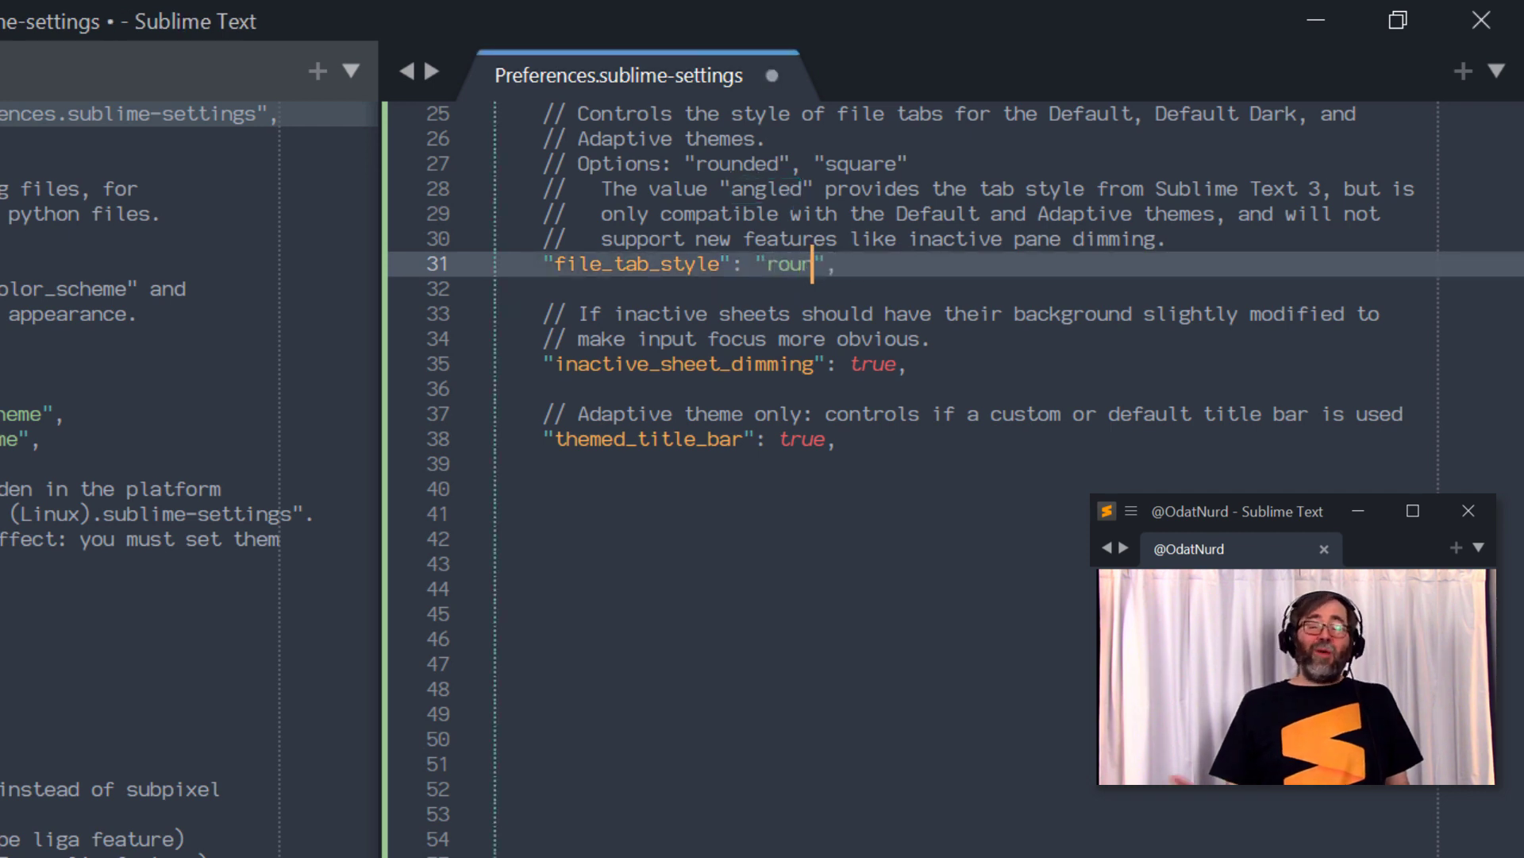
text(nded)
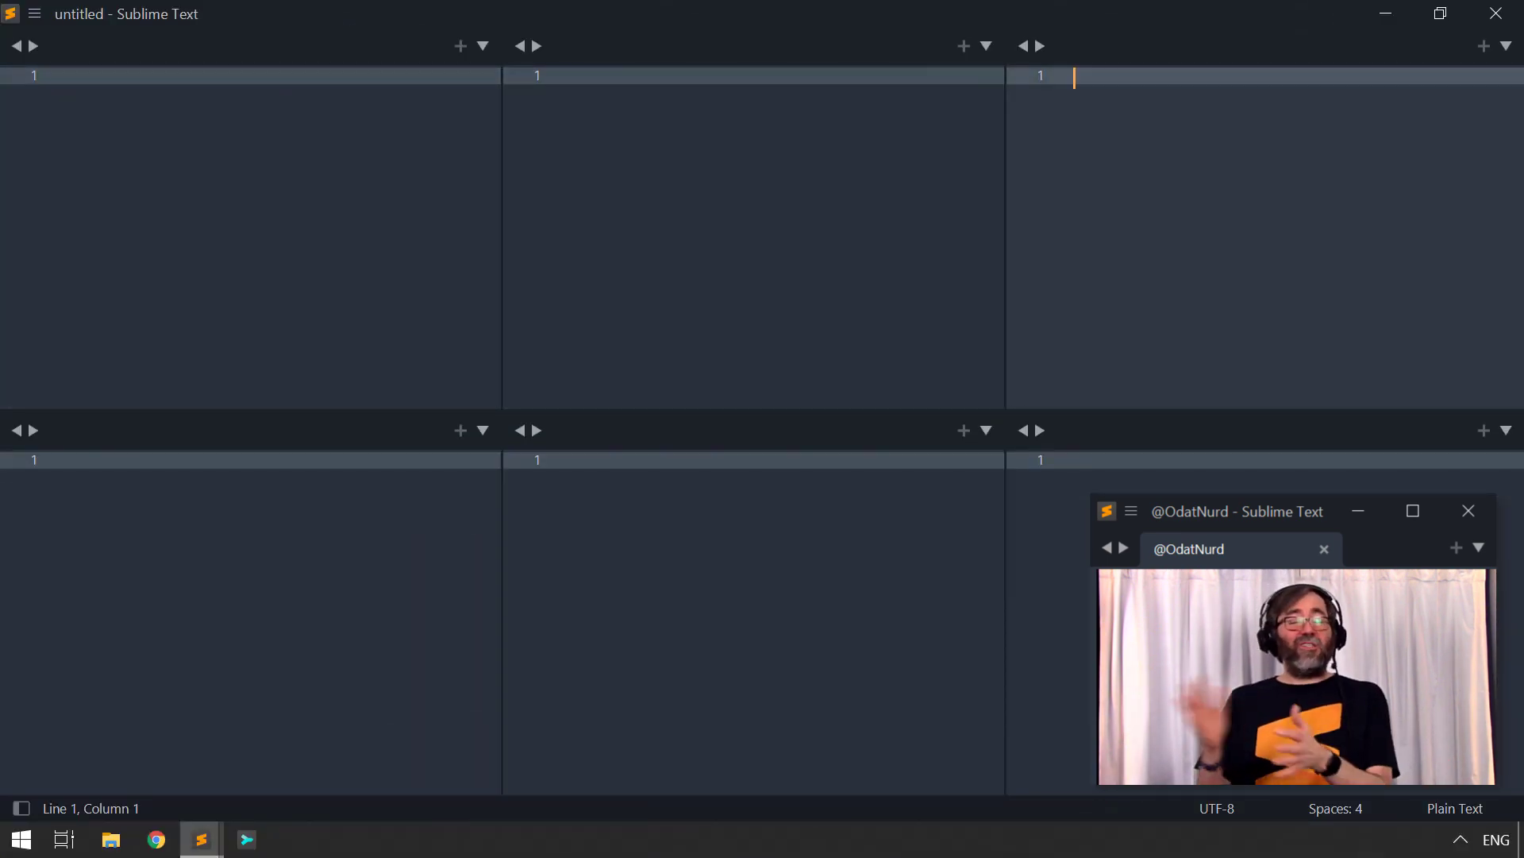
- Move focus to another of the six panes to show inactive pane dimming
click(571, 459)
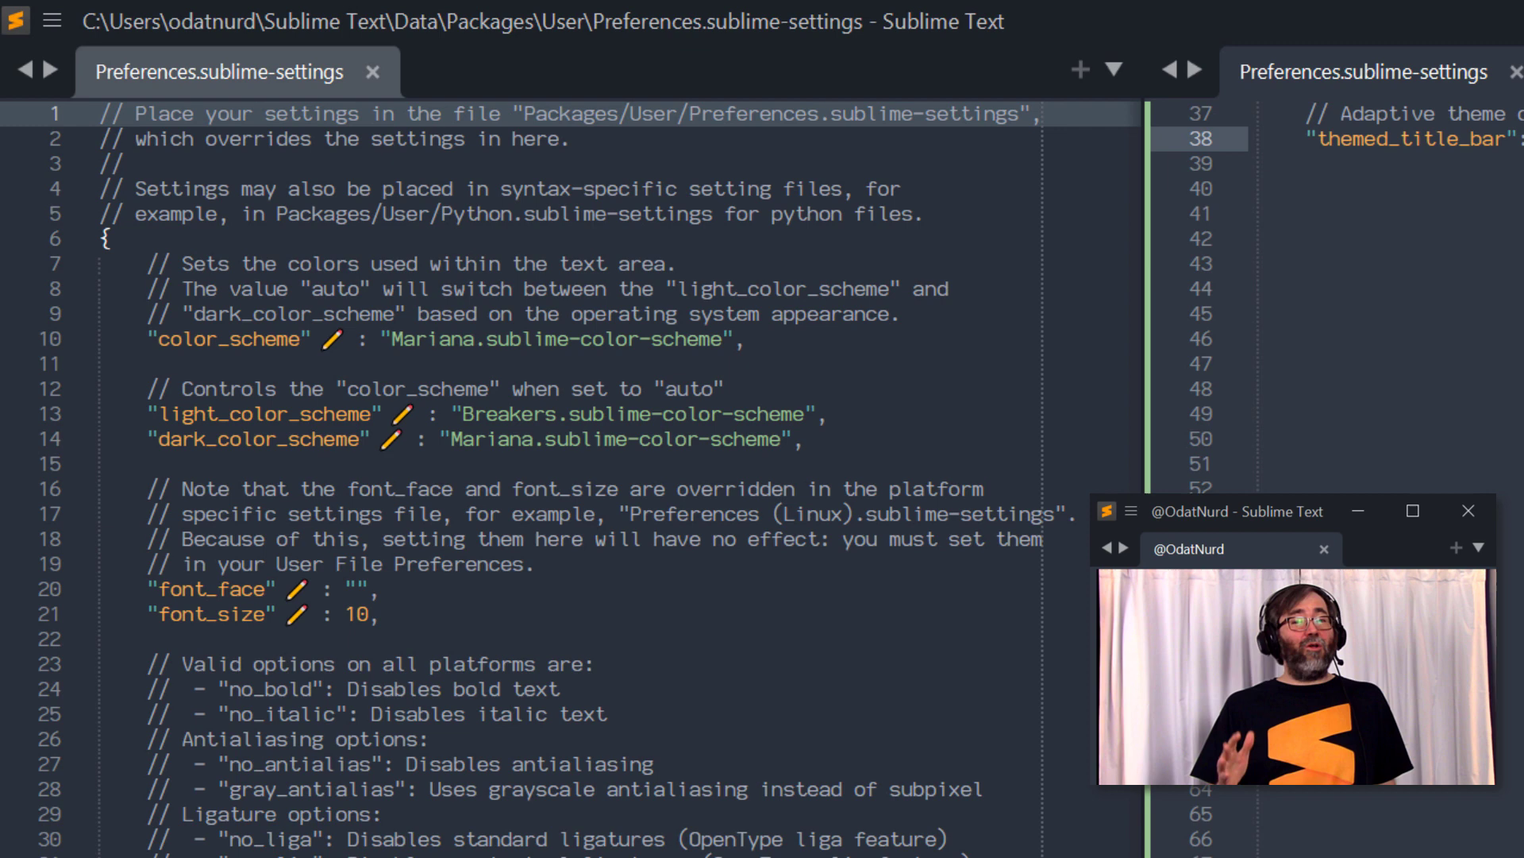
- Drop down the application's main menu from the title bar hamburger icon
click(51, 19)
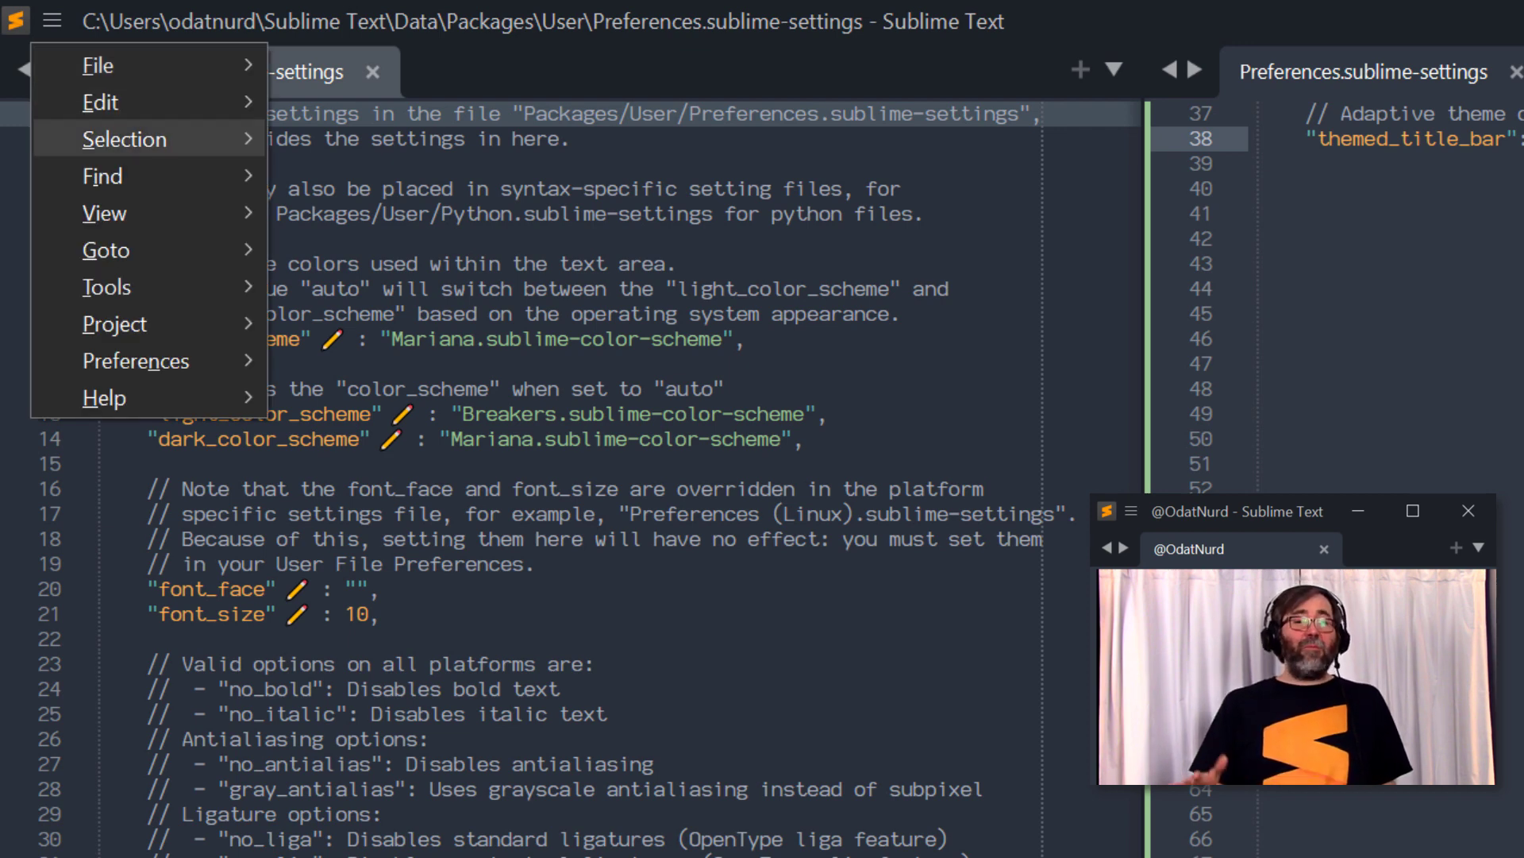
mouse_move(105, 213)
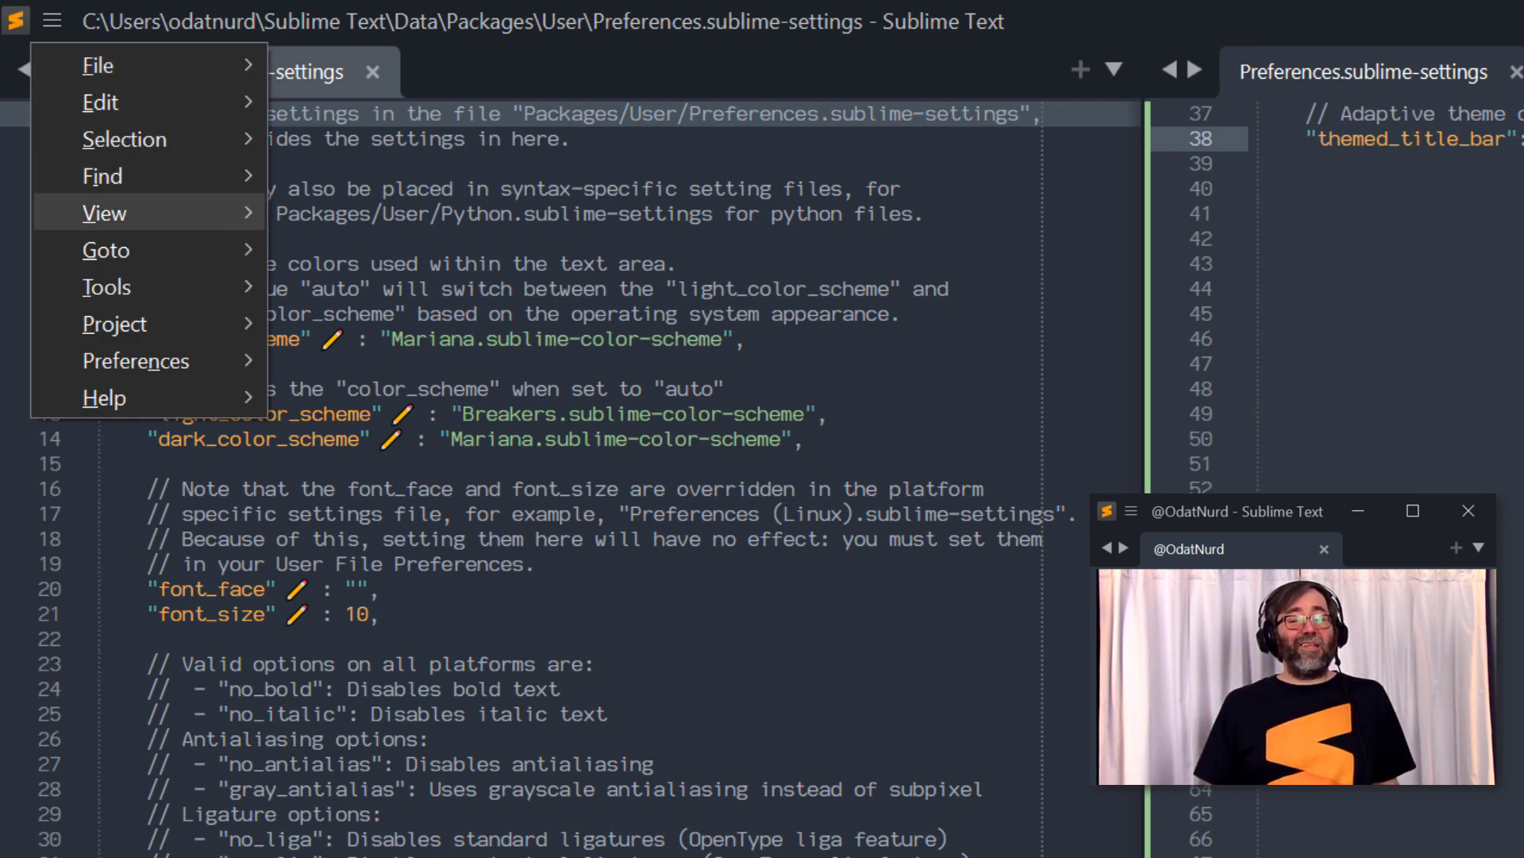